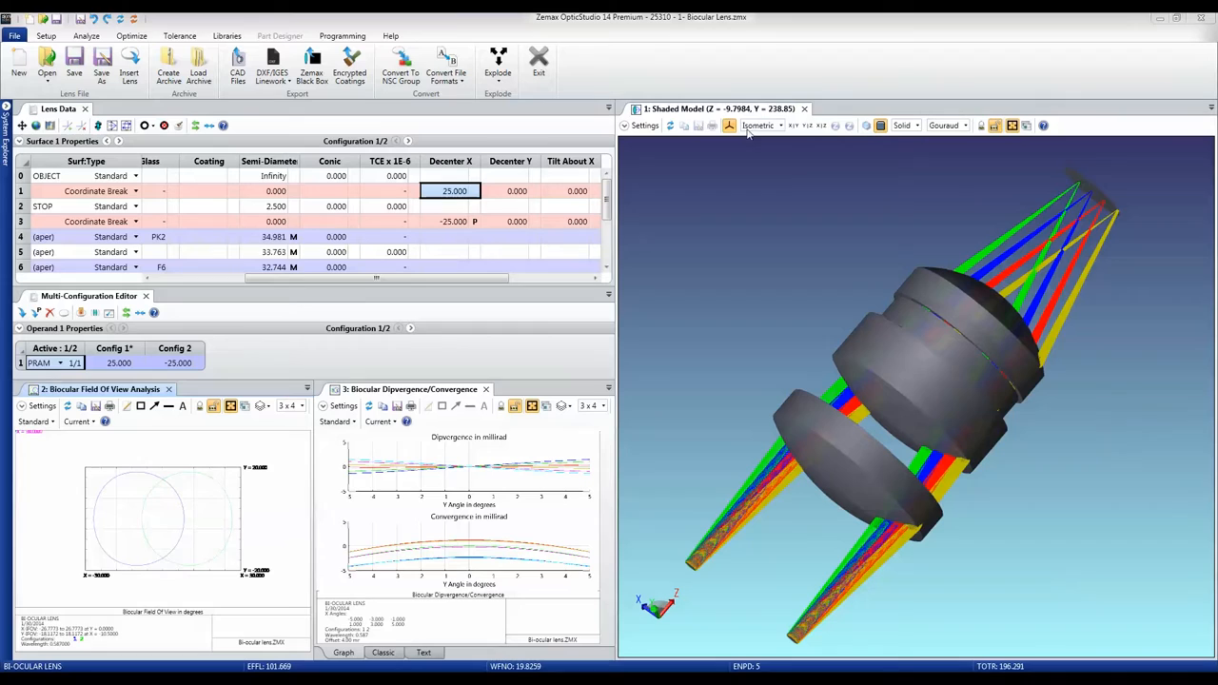
Orbit the shaded biocular model to view both eye channels and ray bundles from a new angle.
{"action": "left_click_drag", "start_coordinate": [856, 380], "coordinate": [880, 598]}
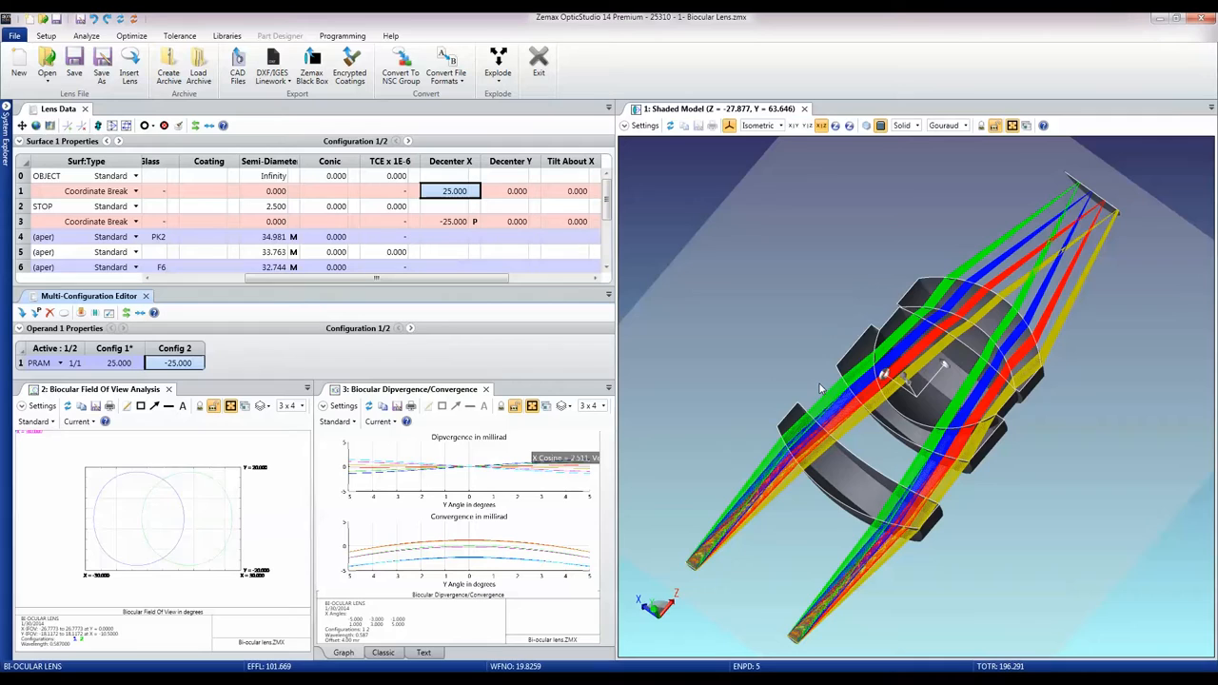
Show the Analyze ribbon with ray plots, MTF and biocular system tools.
{"action": "left_click", "coordinate": [86, 35]}
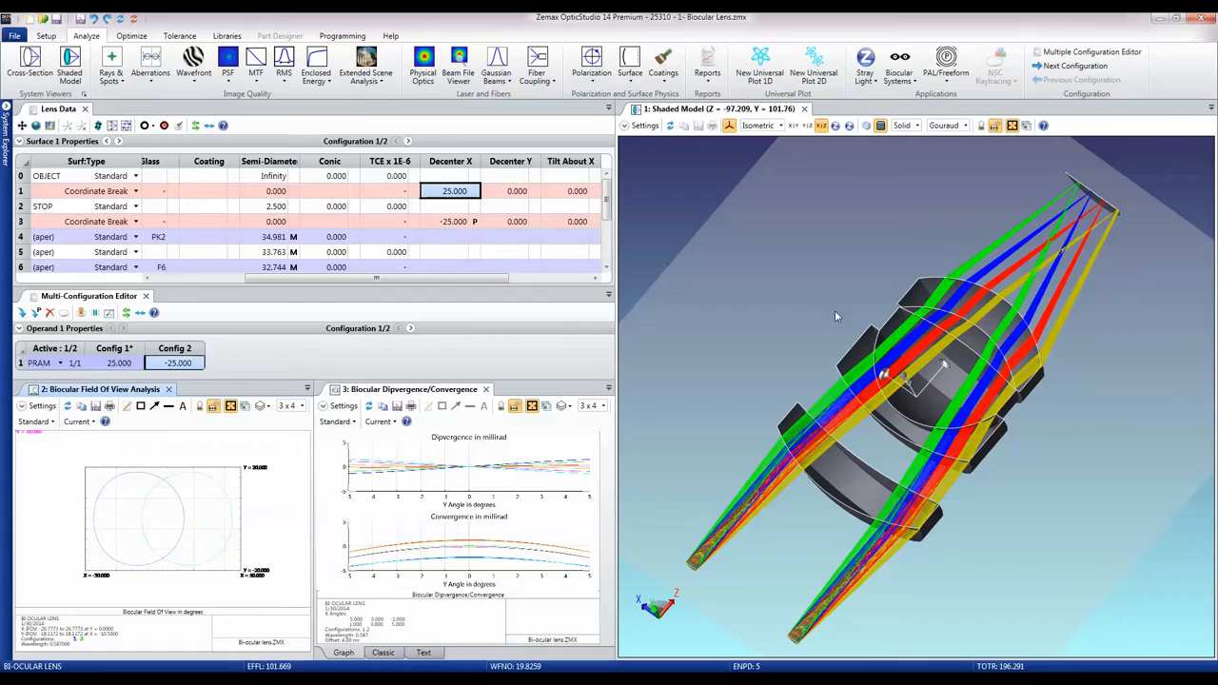
Orbit the shaded model to a frontal view along both ray paths through the lens stacks.
{"action": "left_click_drag", "start_coordinate": [837, 317], "coordinate": [1082, 186]}
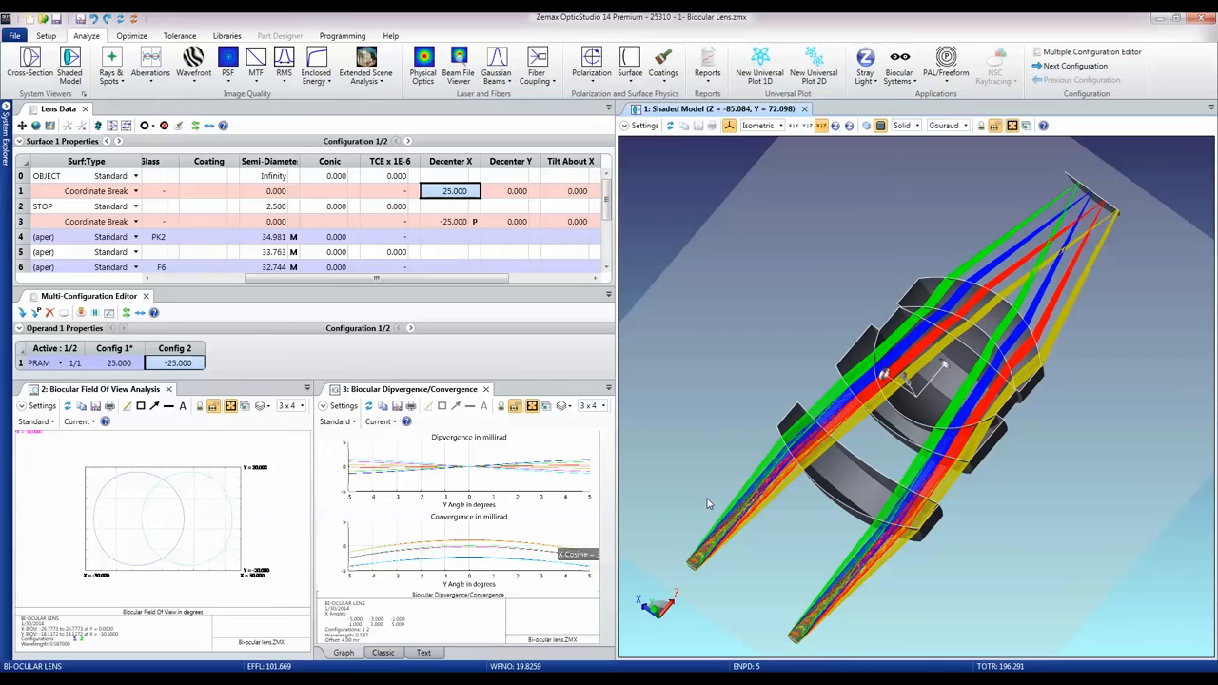
{"action": "left_click_drag", "start_coordinate": [709, 502], "coordinate": [757, 404]}
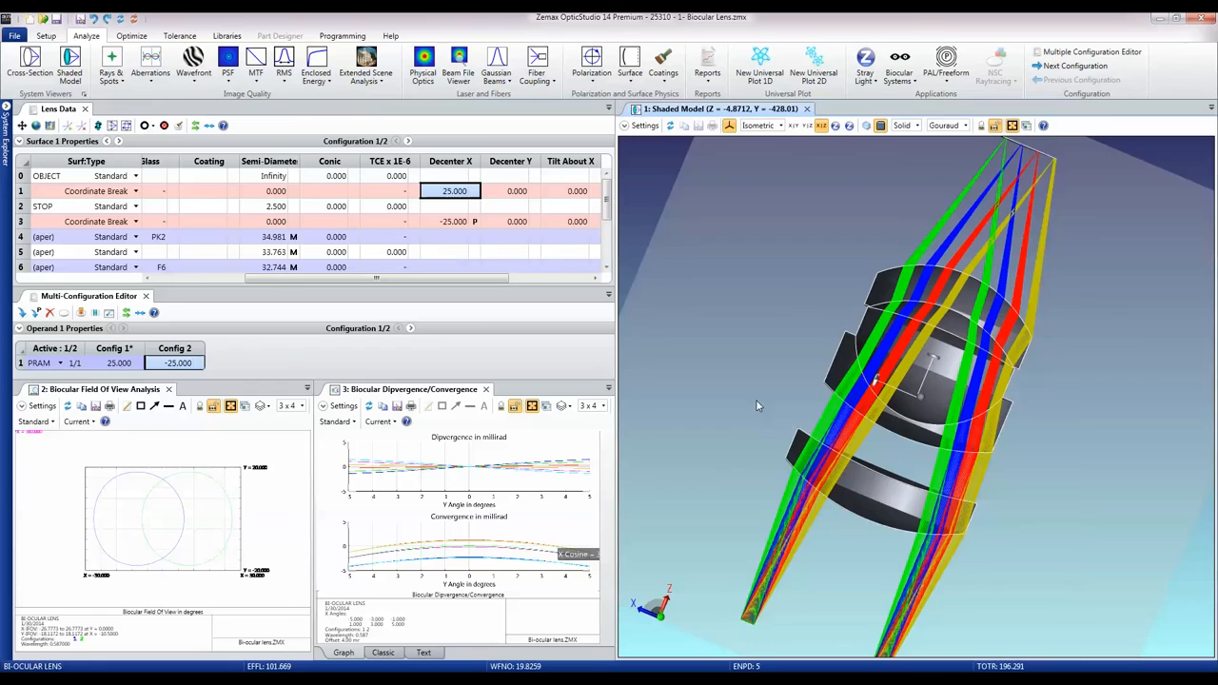